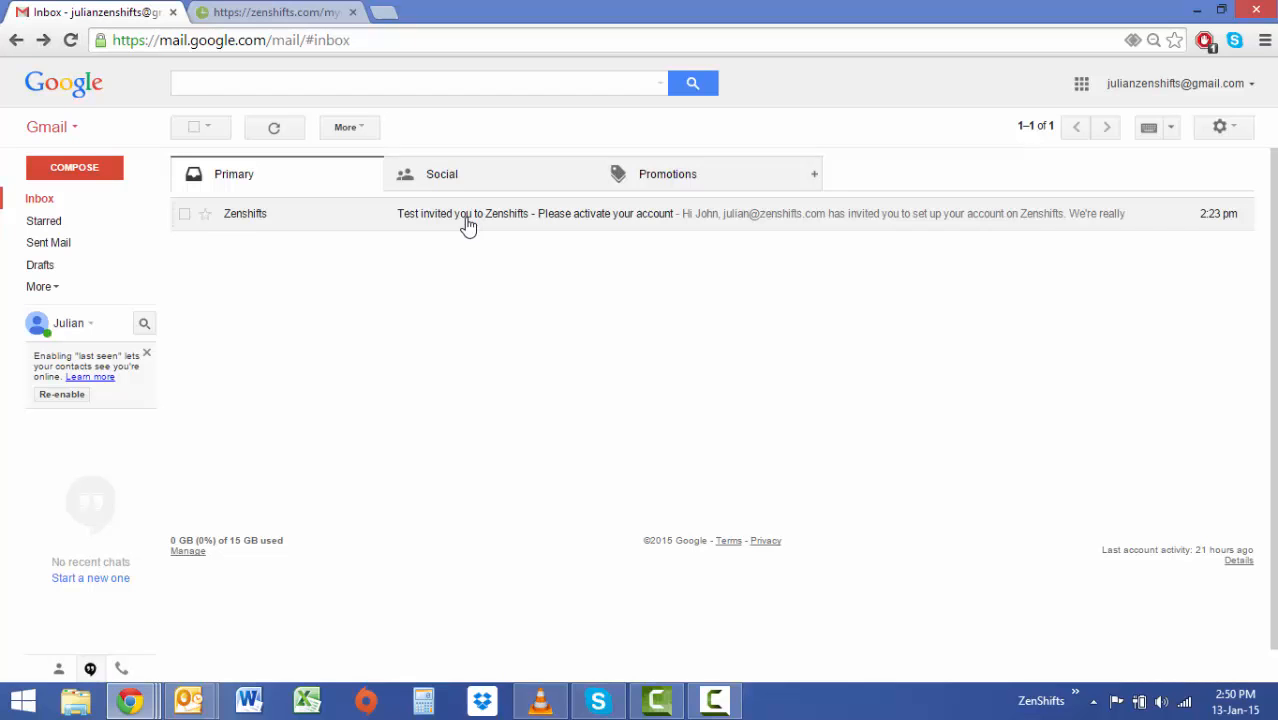
# Open the 'Test invited you to Zenshifts' email and scroll to its Activate Account link.
pyautogui.click(467, 213)
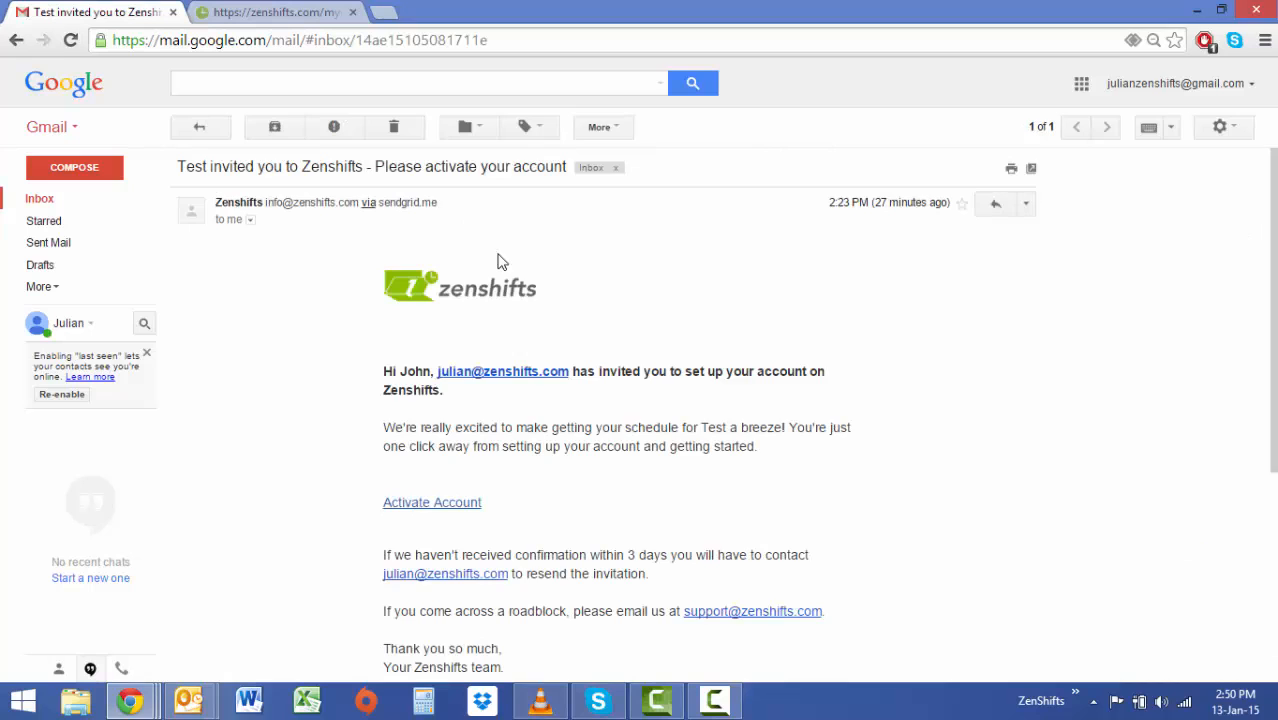
pyautogui.scroll(-3)
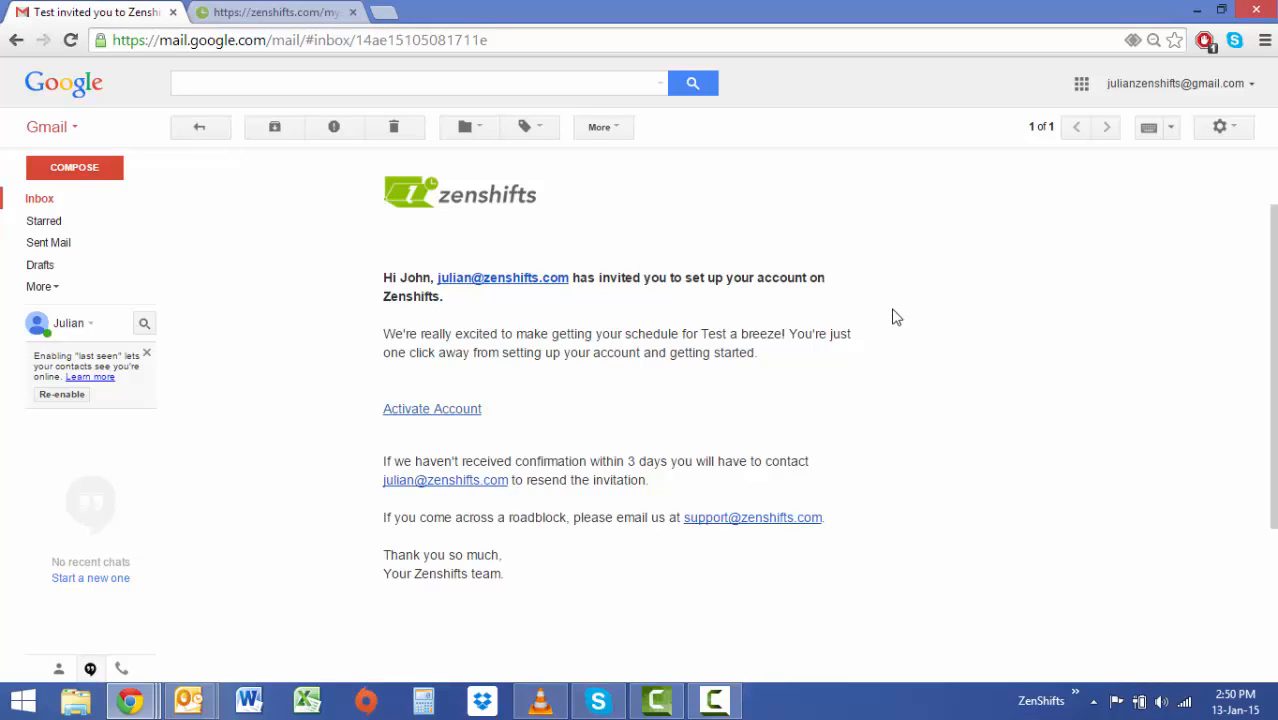
pyautogui.moveTo(465, 416)
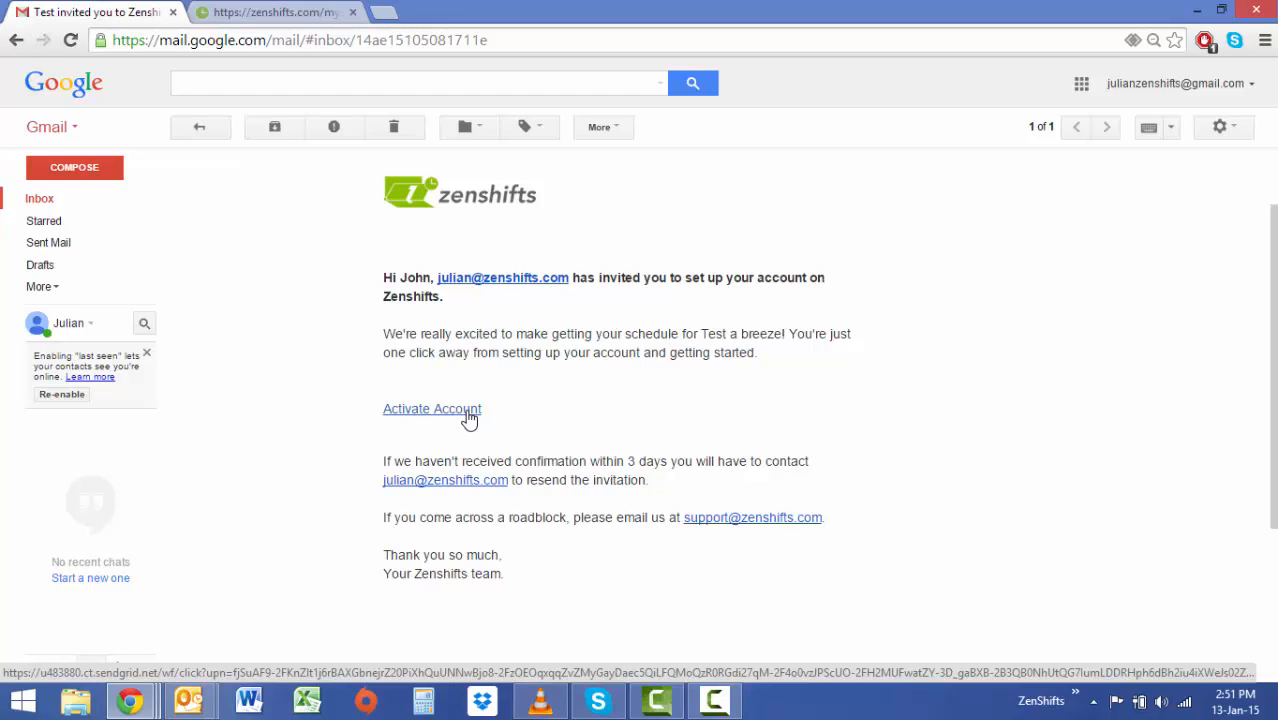
pyautogui.moveTo(457, 393)
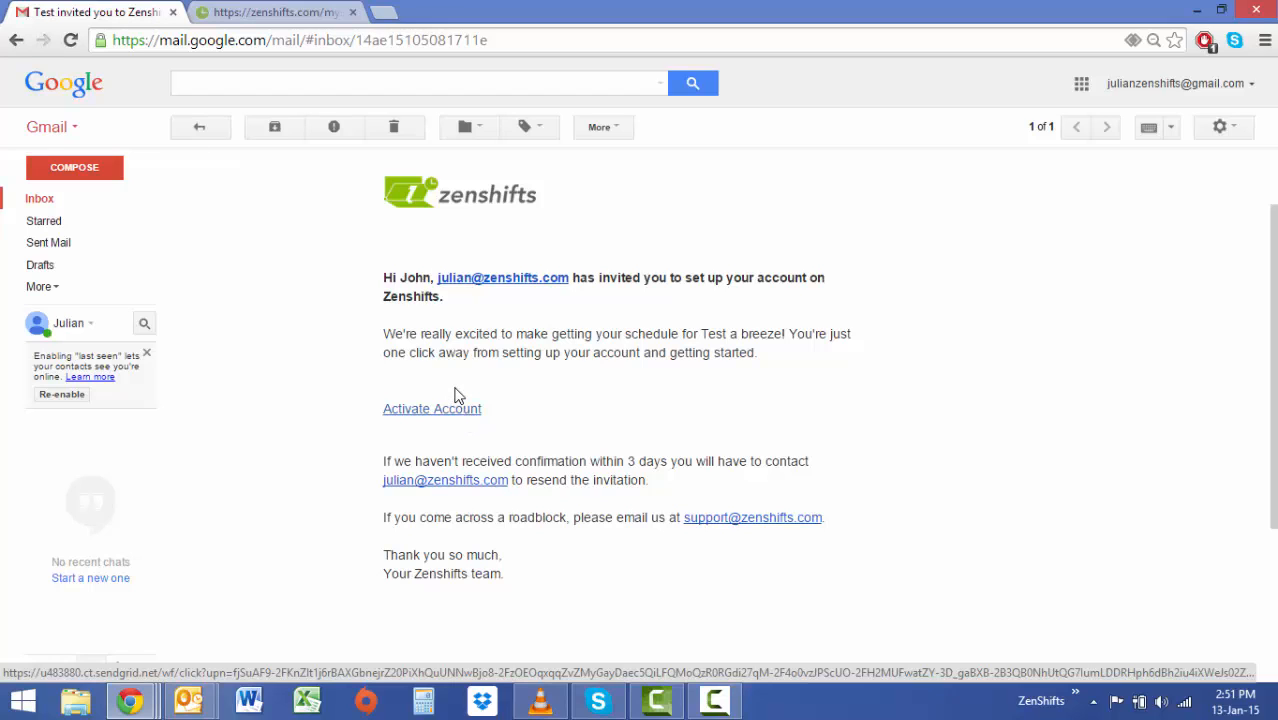
# Activate the account from the email link to reach John's Jan 12–18 schedule.
pyautogui.click(275, 12)
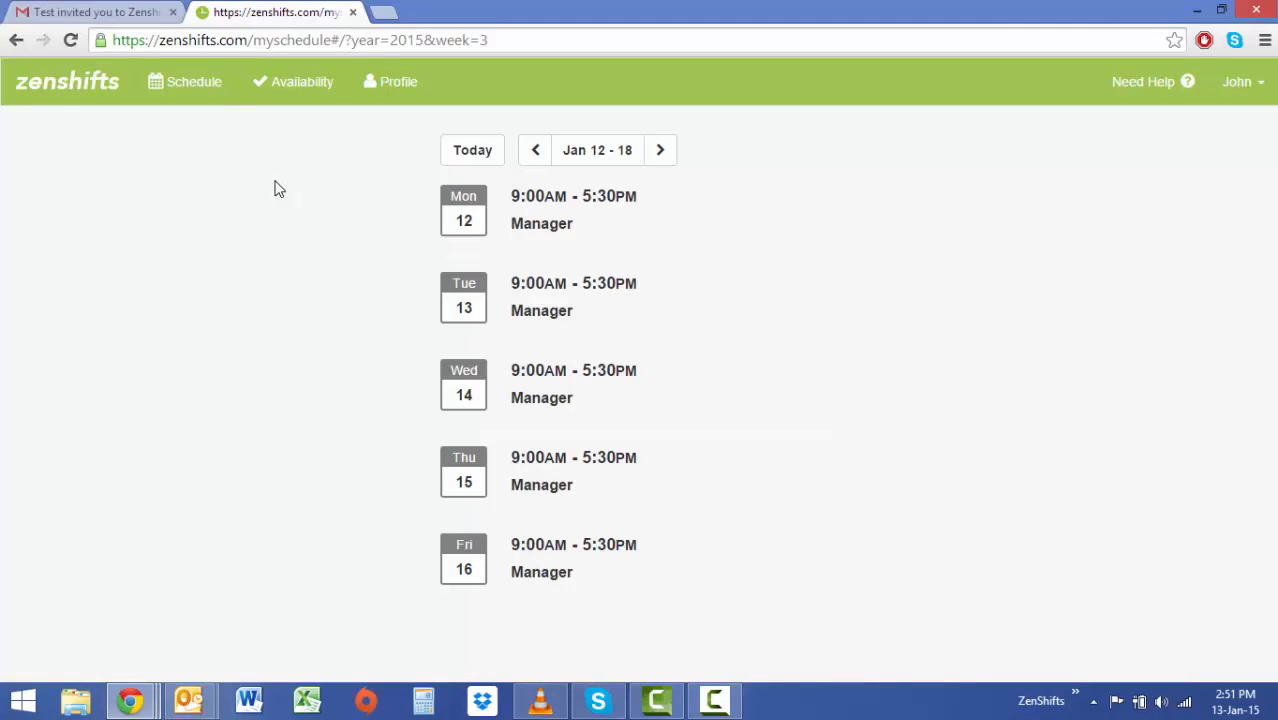
pyautogui.moveTo(372, 99)
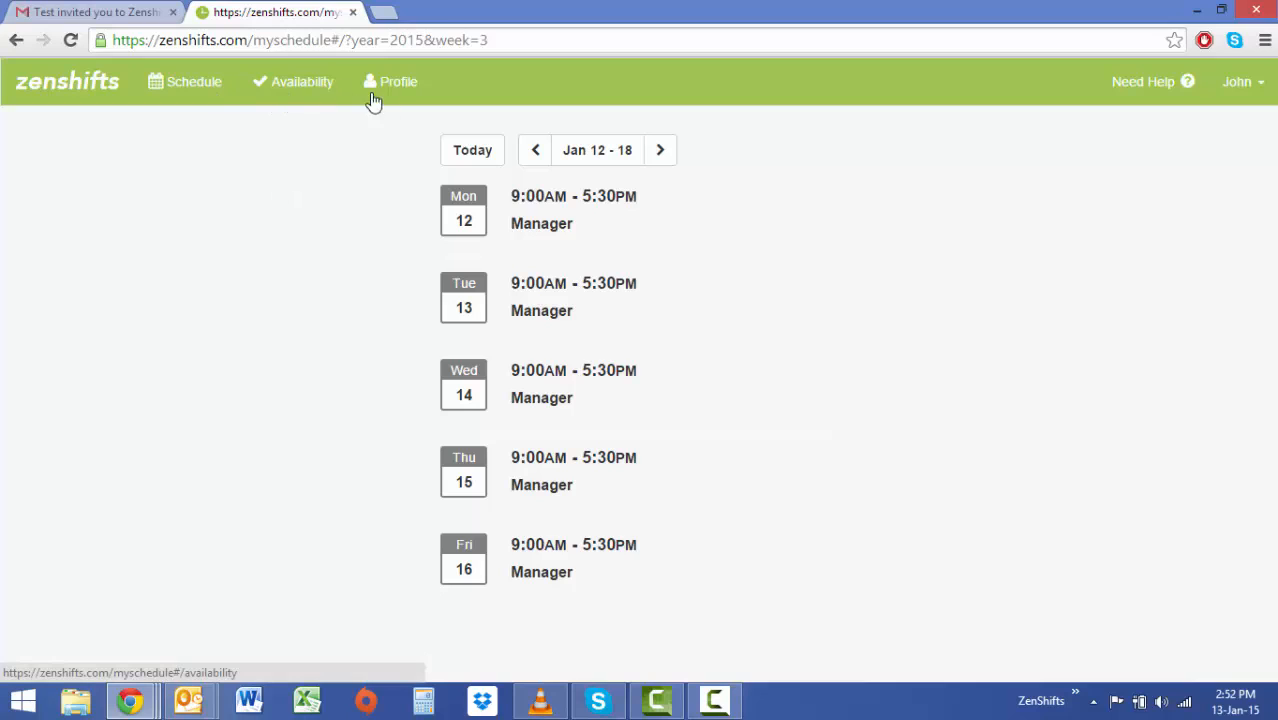
pyautogui.moveTo(339, 170)
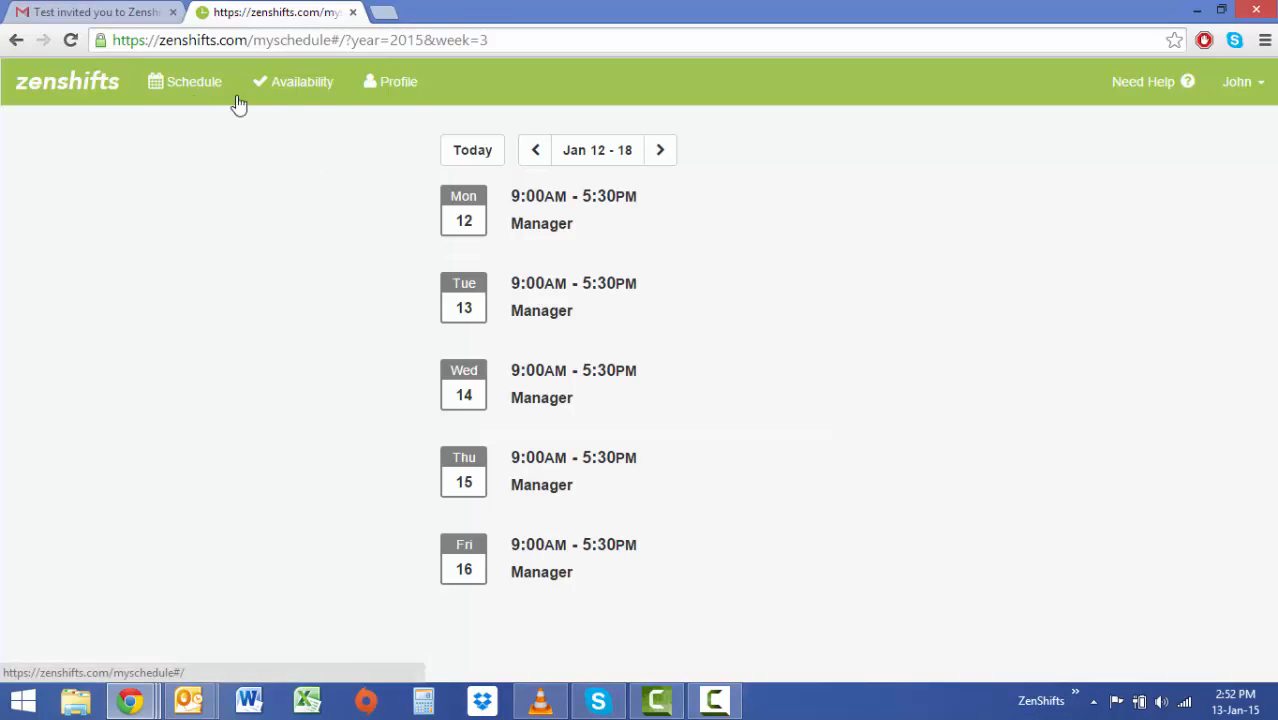
pyautogui.moveTo(363, 148)
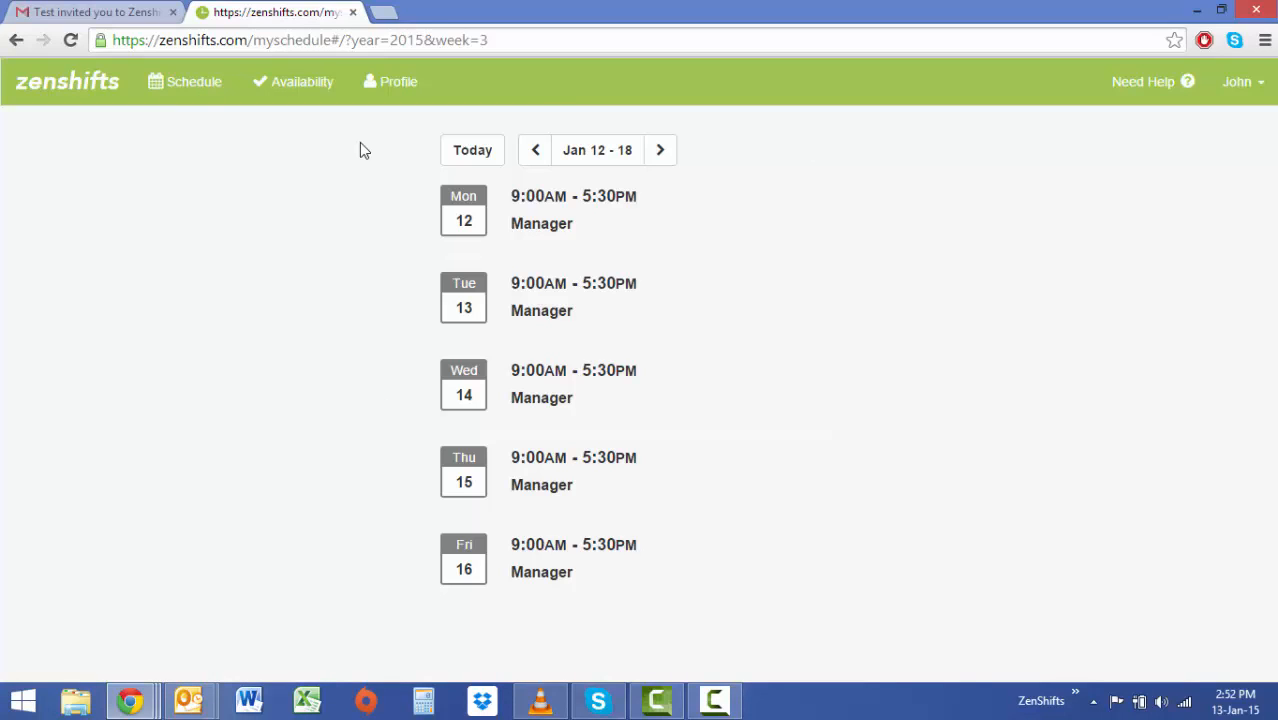
pyautogui.moveTo(303, 102)
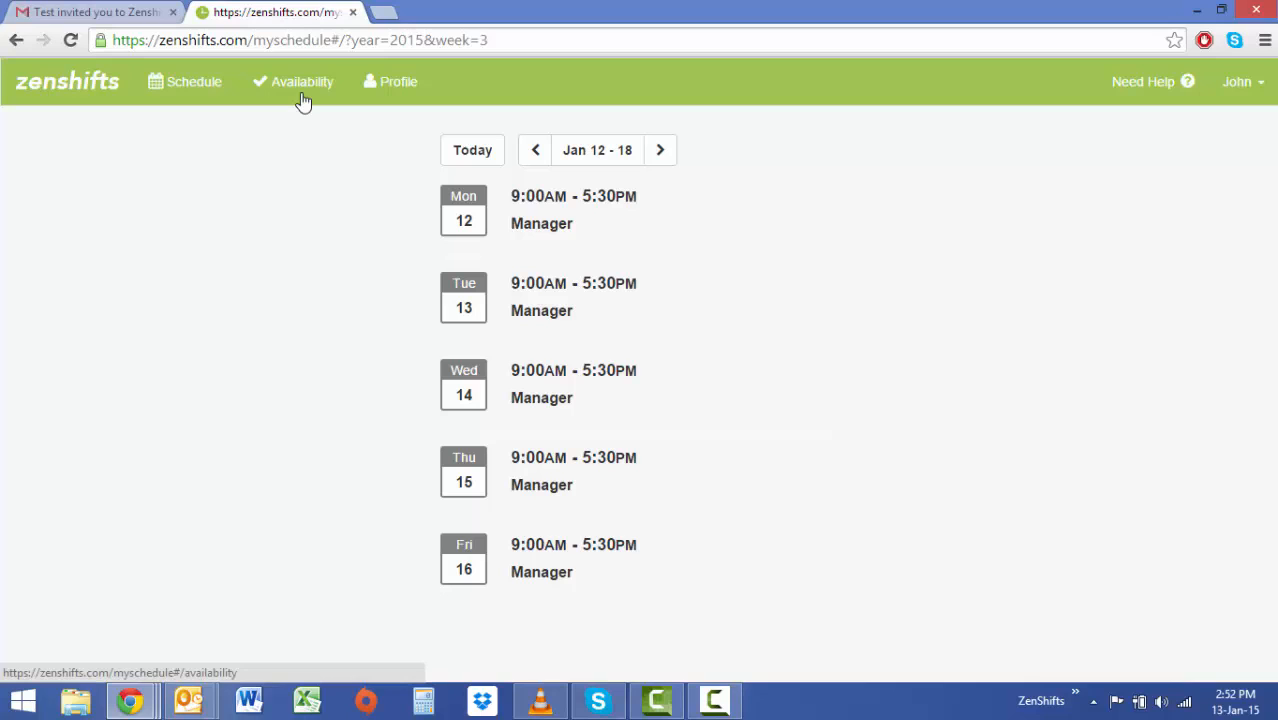
pyautogui.moveTo(303, 97)
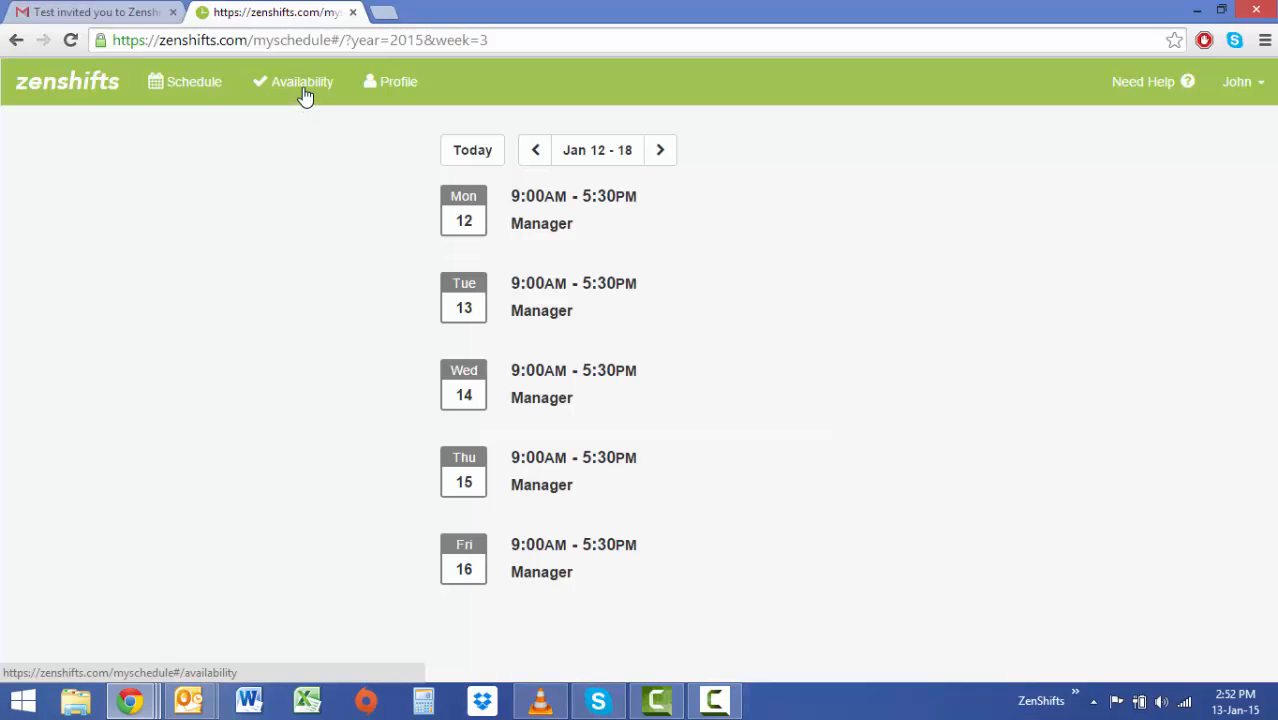
# In Availability for the Jan 26–Feb 1 week, mark Monday the 26th Unavailable.
pyautogui.click(301, 82)
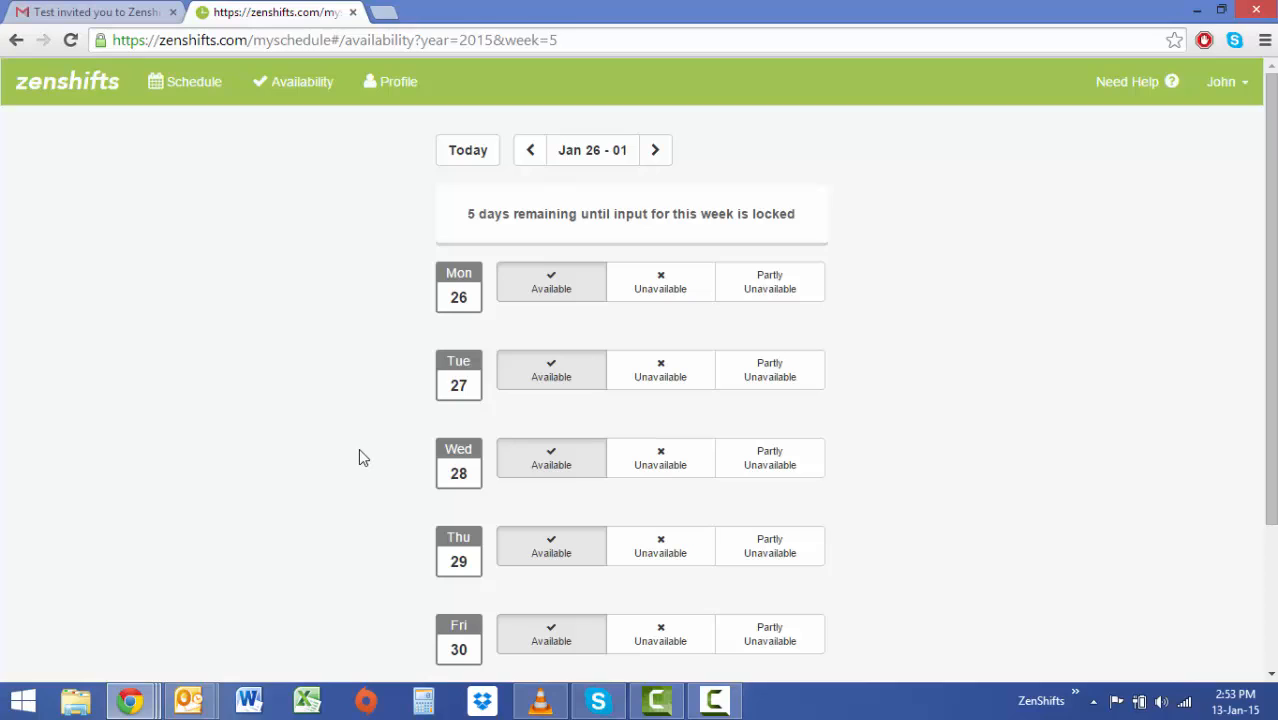
pyautogui.moveTo(373, 438)
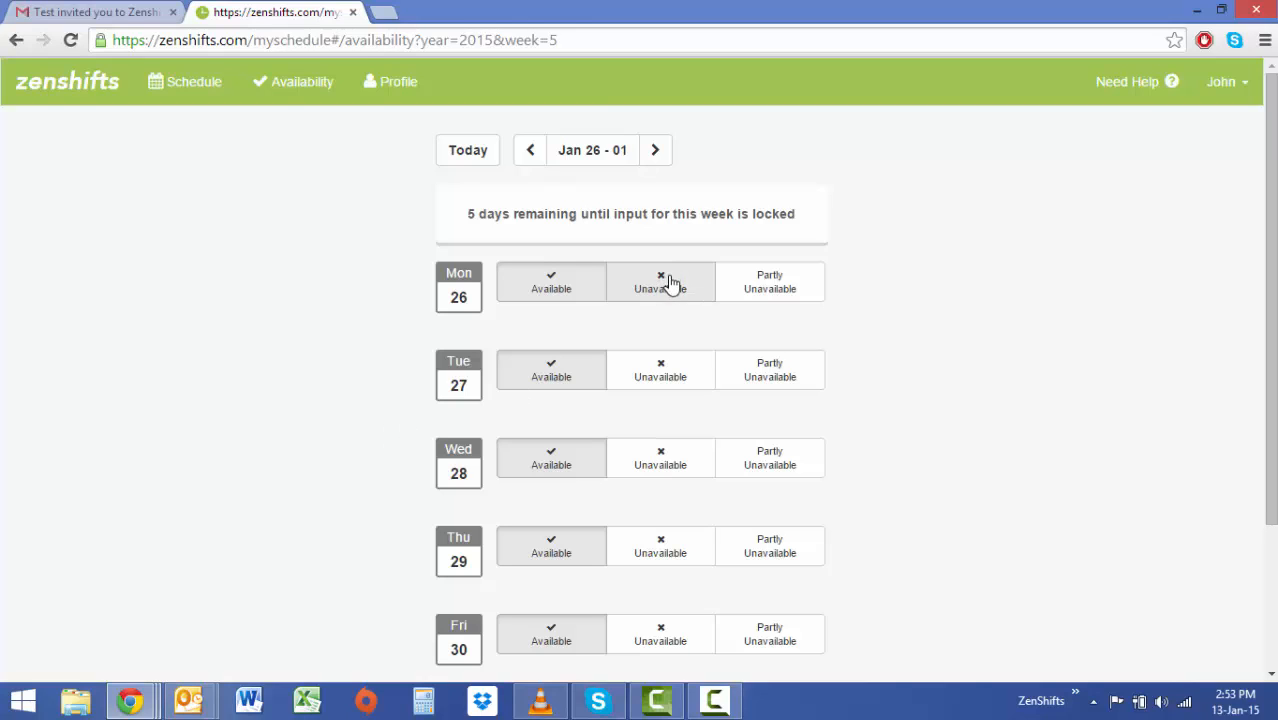
pyautogui.click(660, 282)
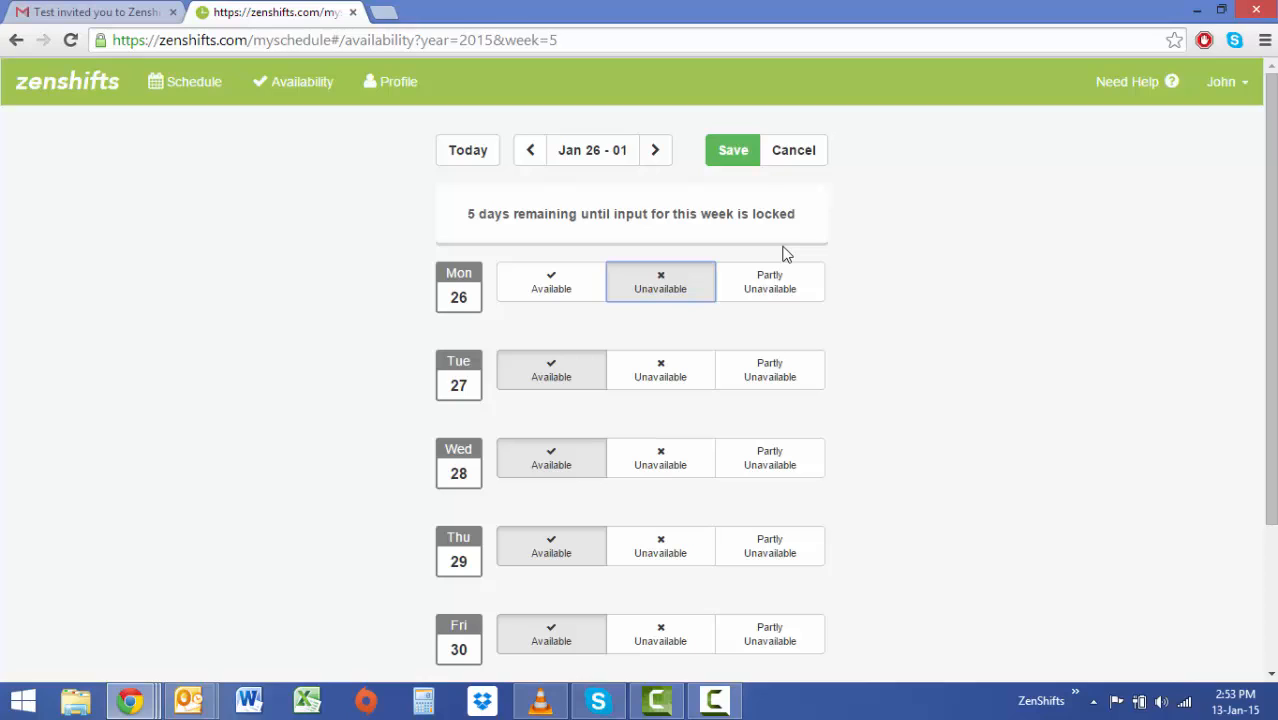
pyautogui.moveTo(793, 331)
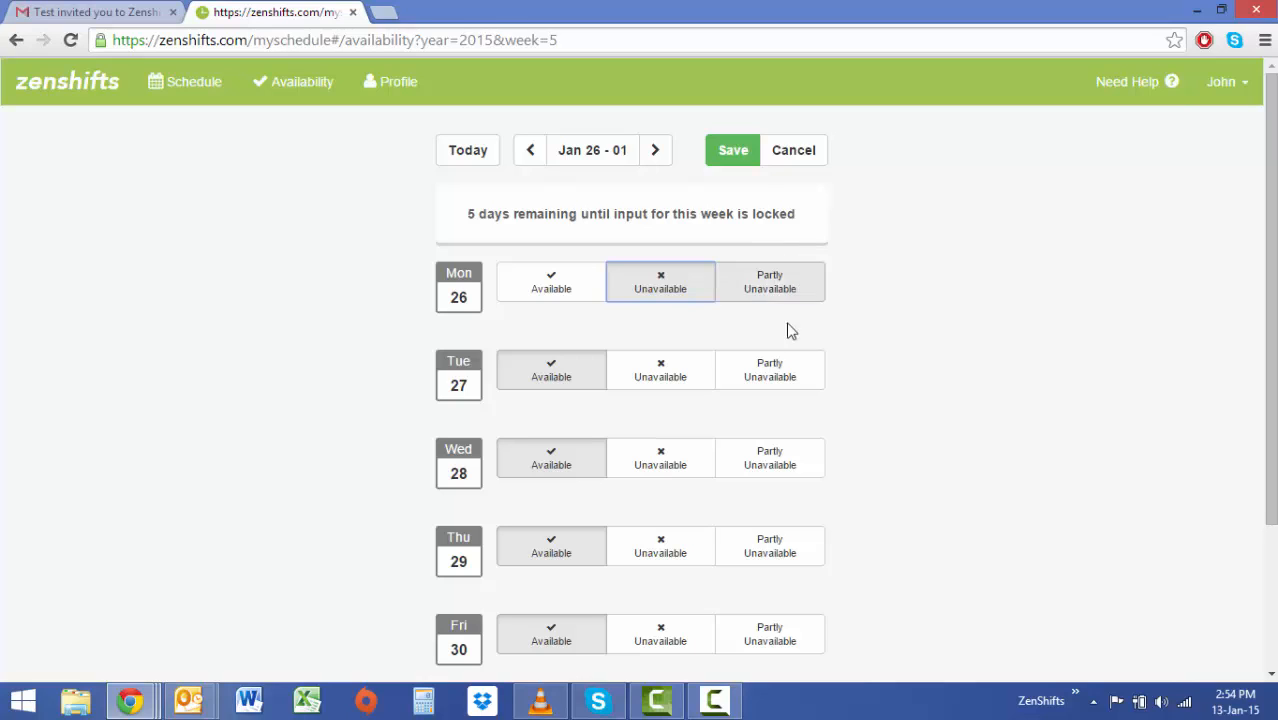
pyautogui.moveTo(799, 386)
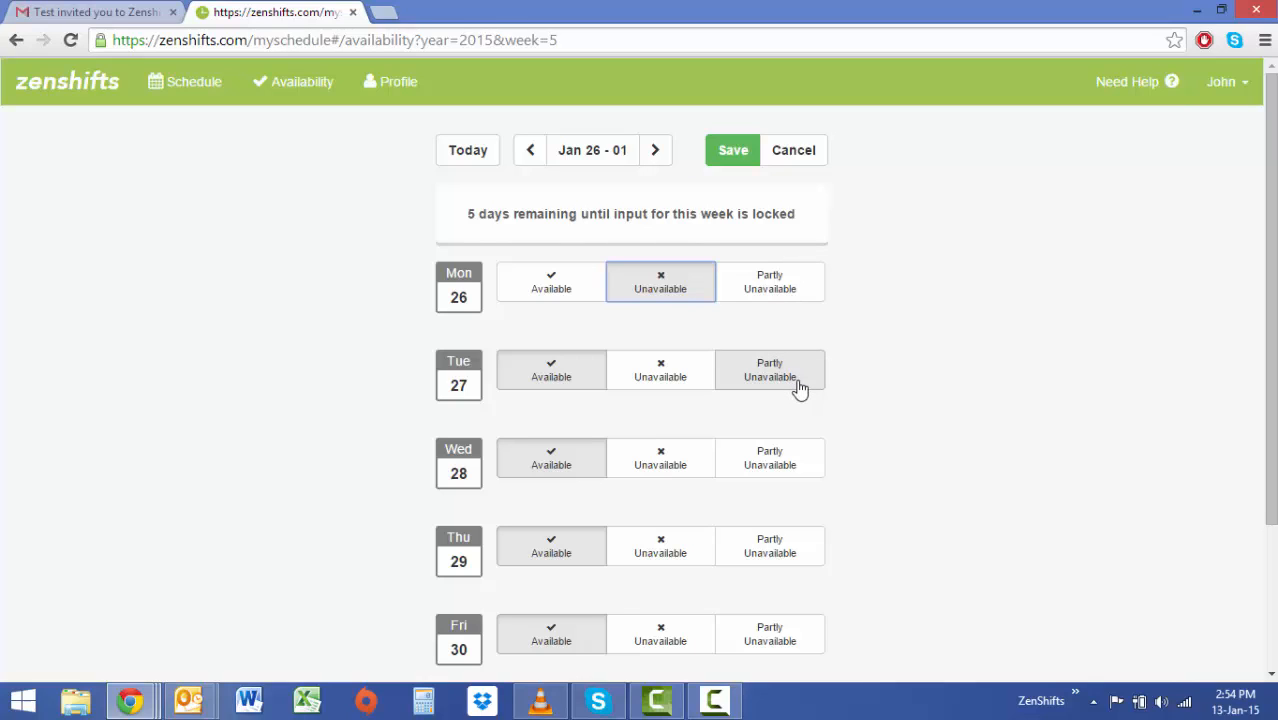
# Make Tuesday partly unavailable from 9:00 am to 12:00 pm and save the week's availability.
pyautogui.click(769, 369)
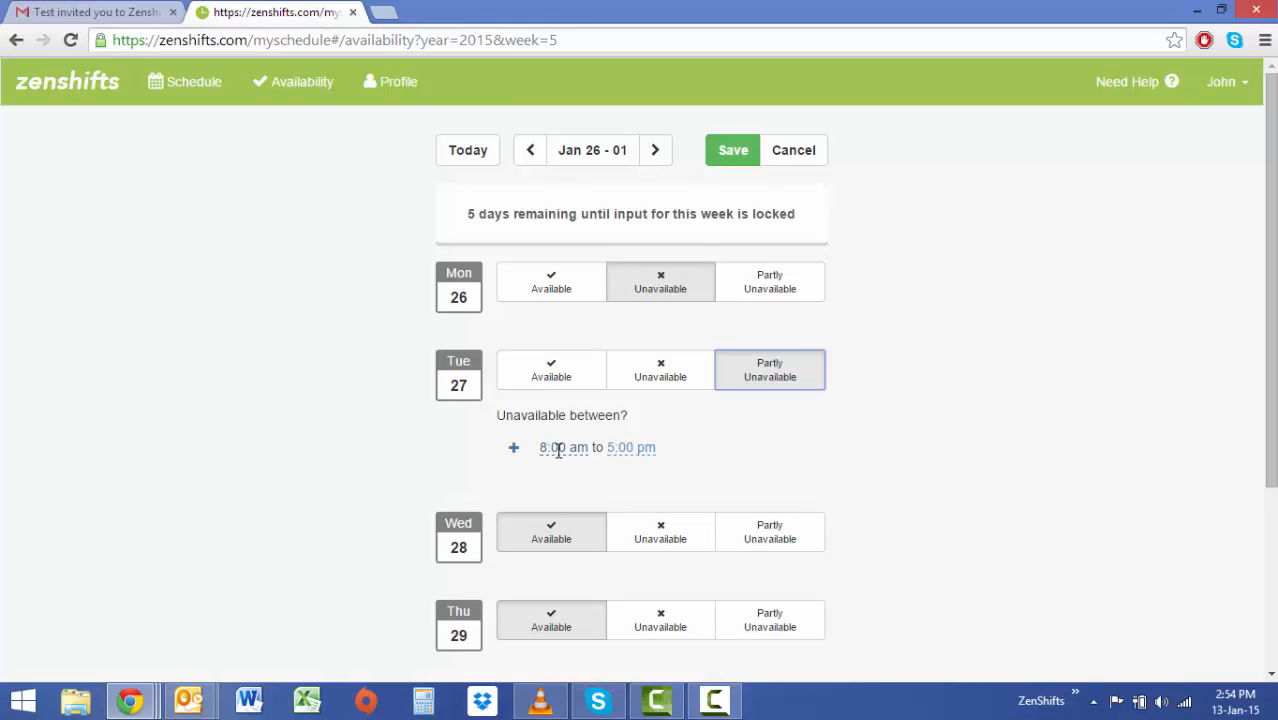
pyautogui.click(560, 448)
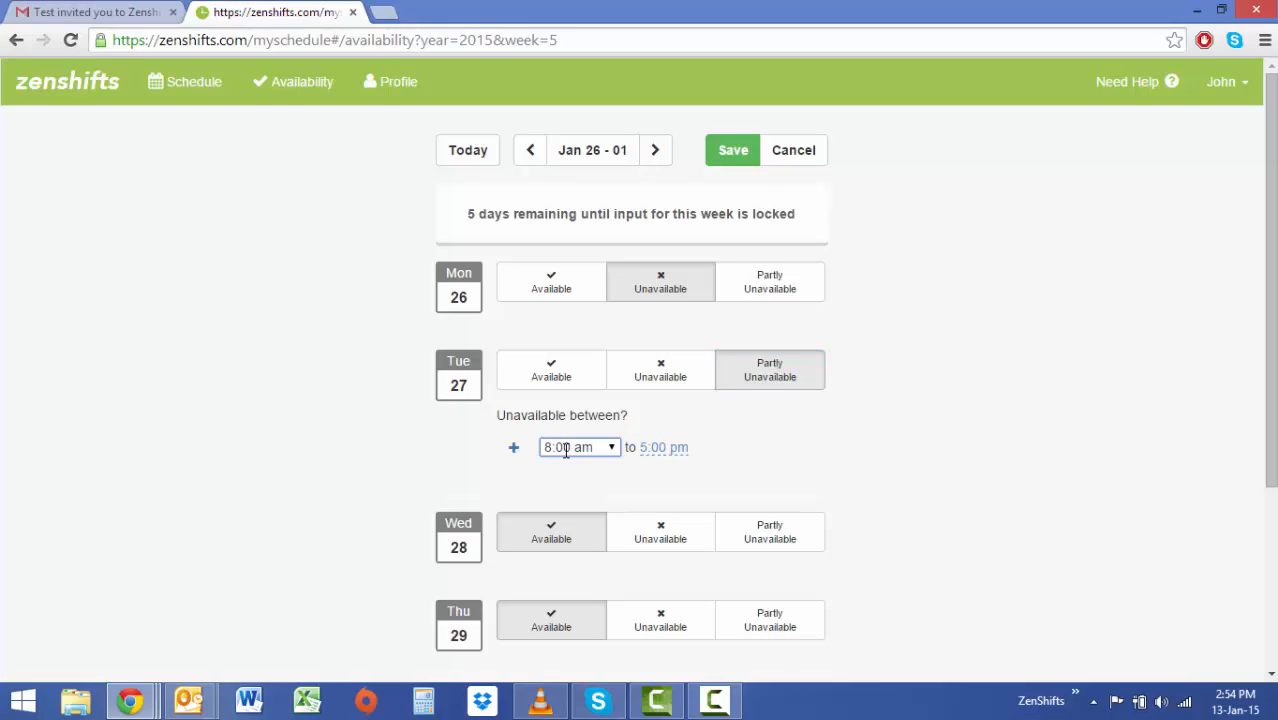
pyautogui.click(579, 447)
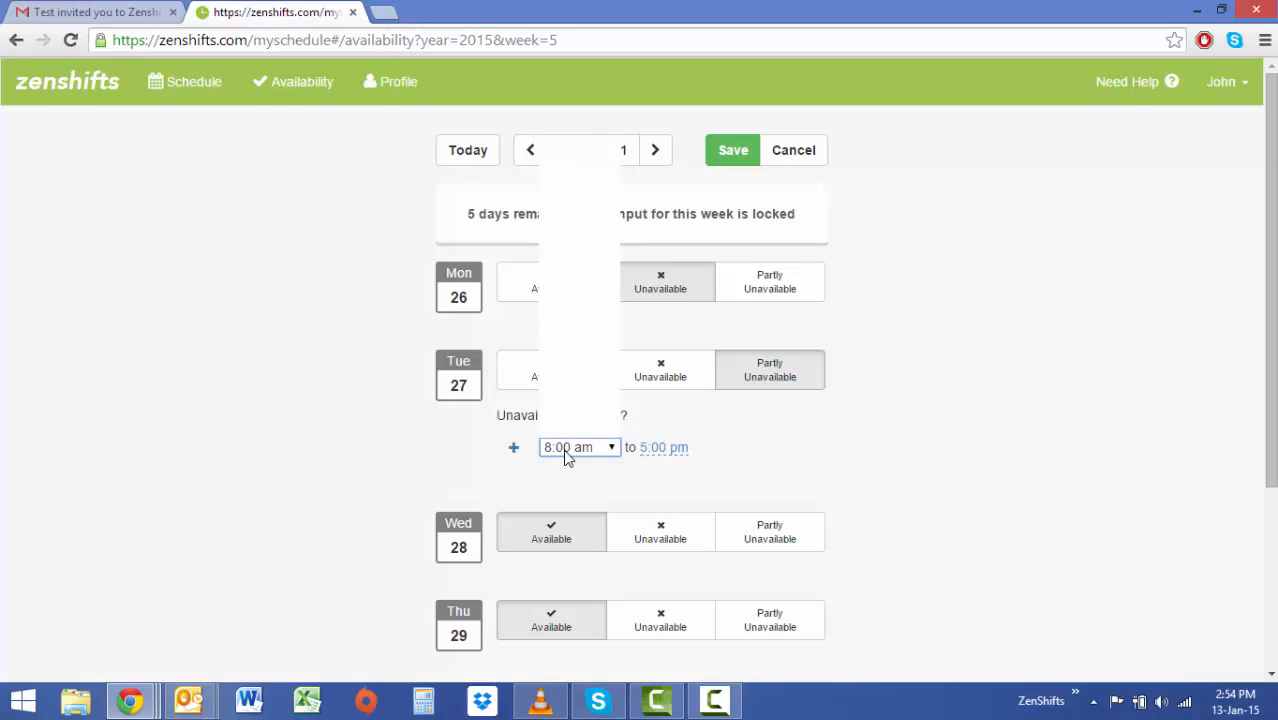
pyautogui.click(578, 447)
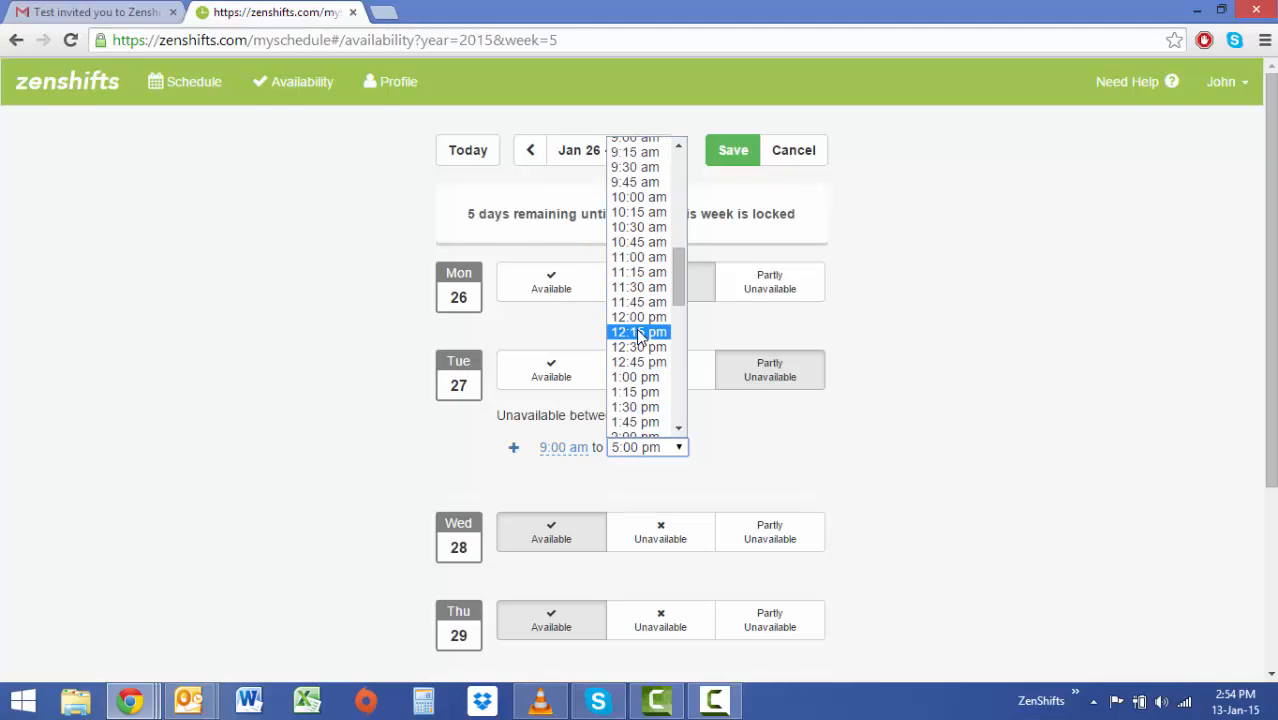
pyautogui.click(637, 331)
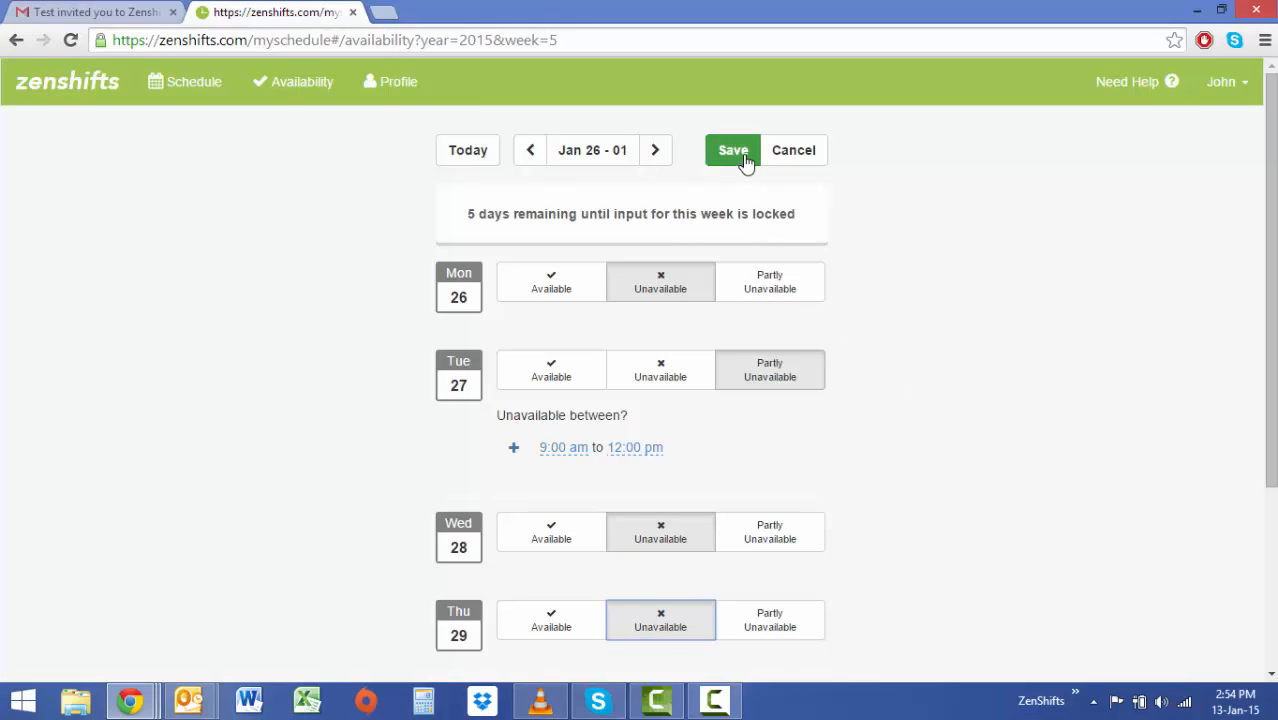
pyautogui.click(732, 150)
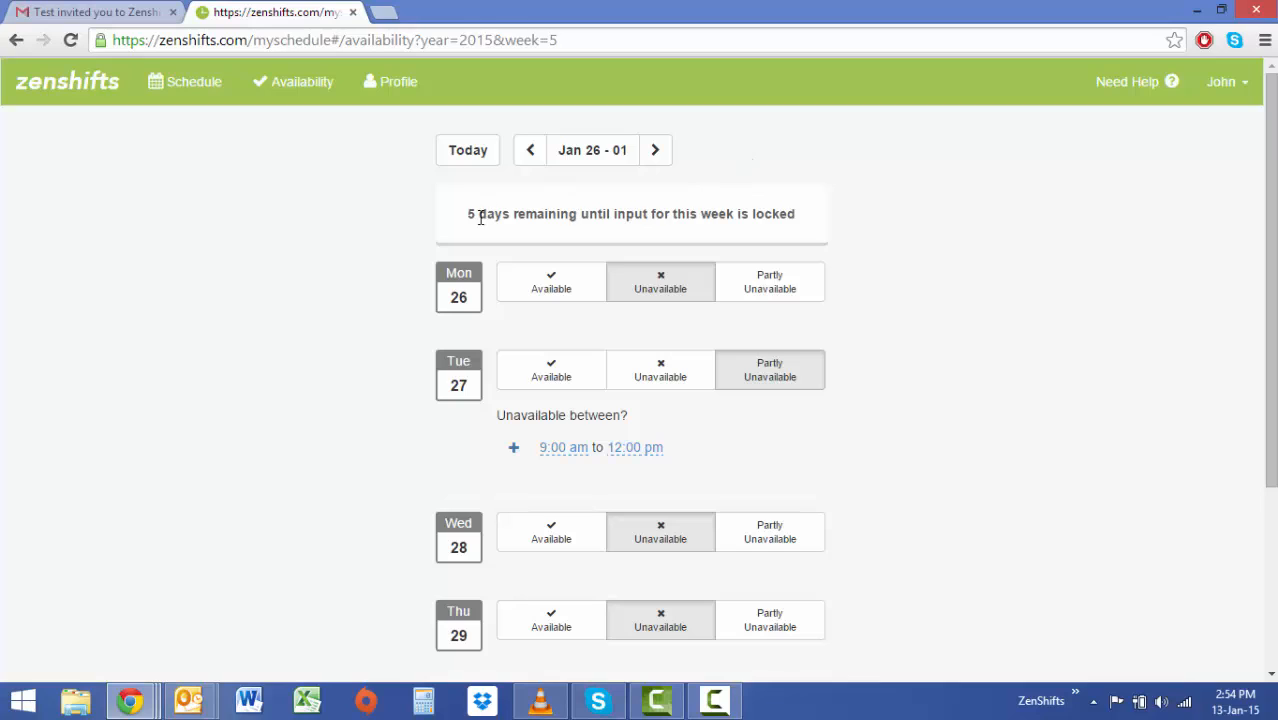
pyautogui.moveTo(479, 231)
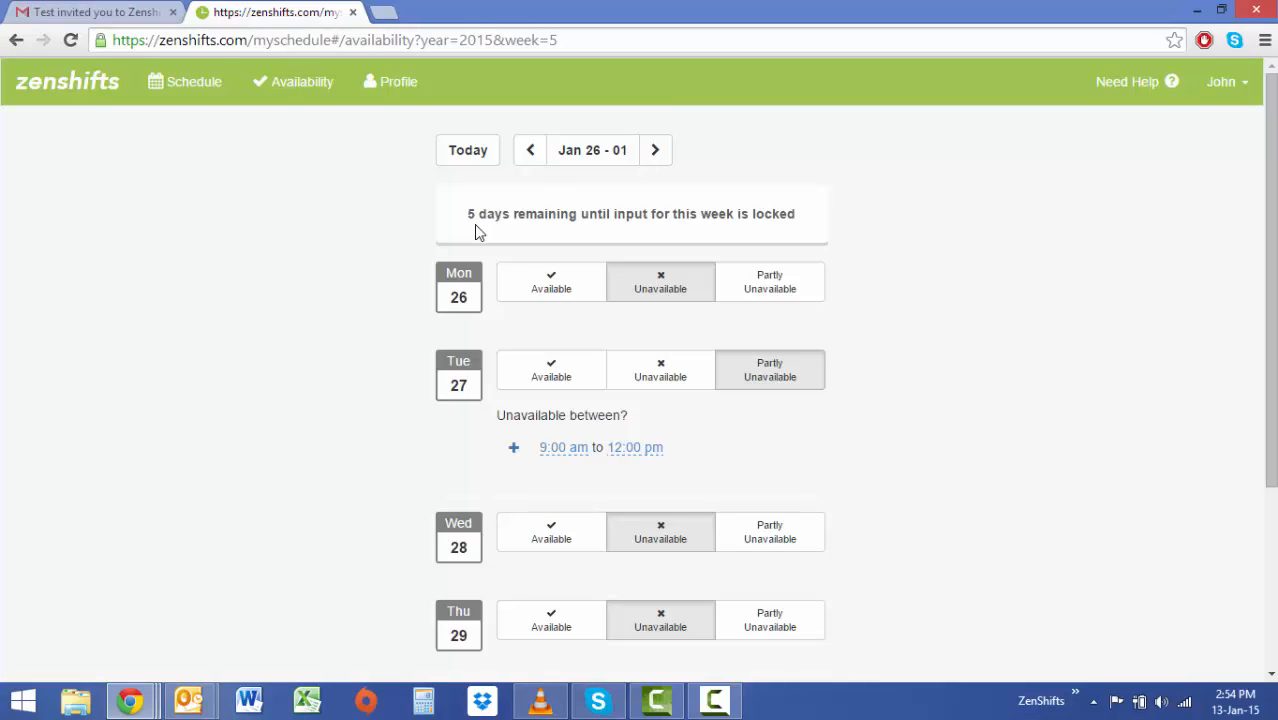
pyautogui.moveTo(360, 176)
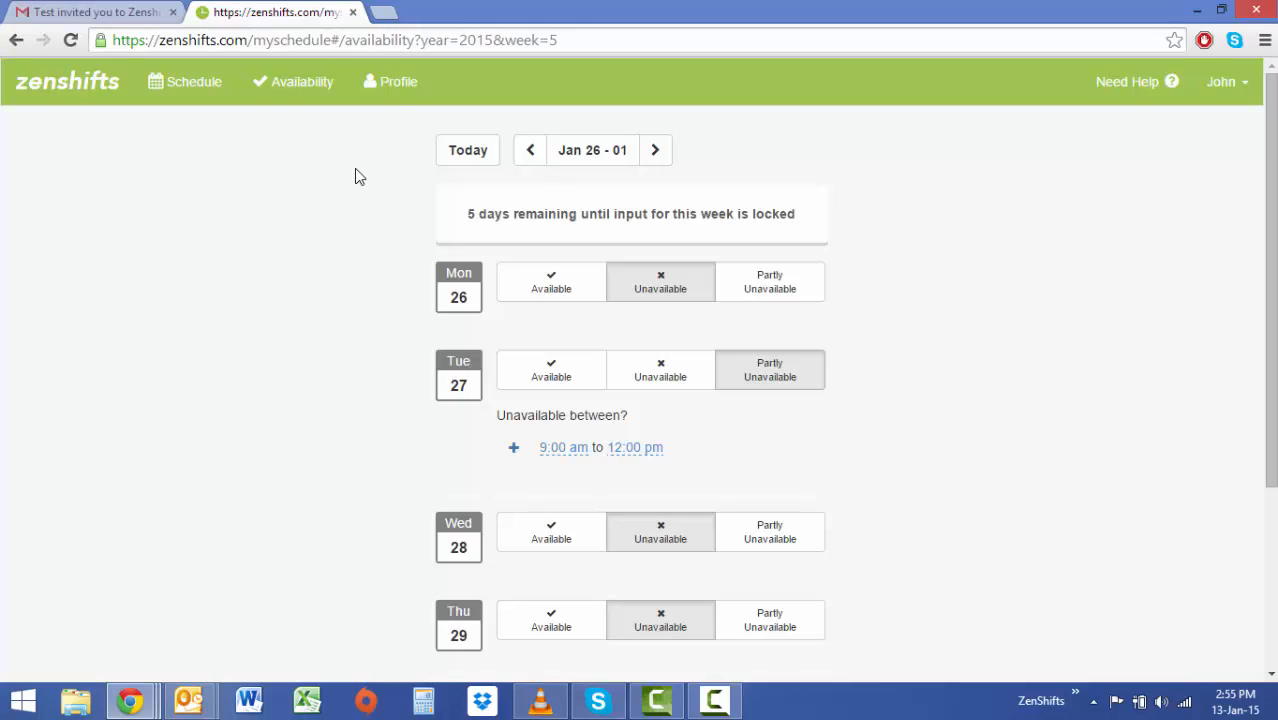
pyautogui.click(398, 81)
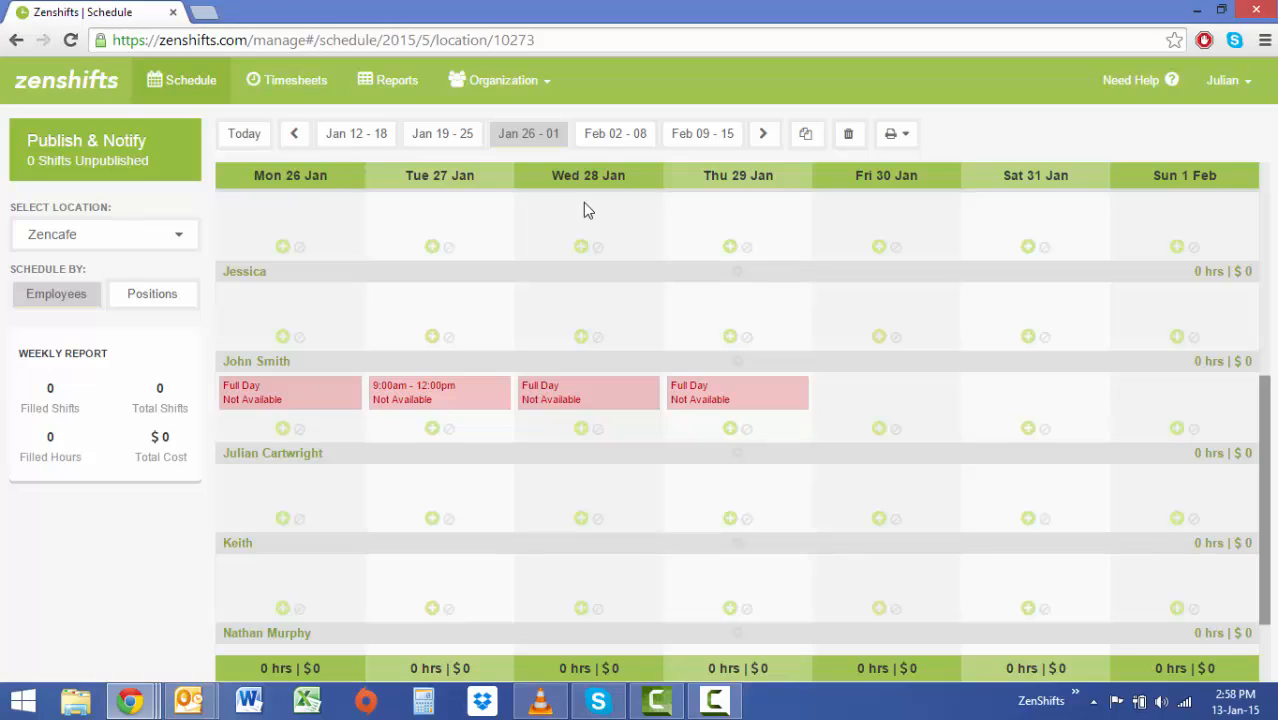
pyautogui.moveTo(445, 414)
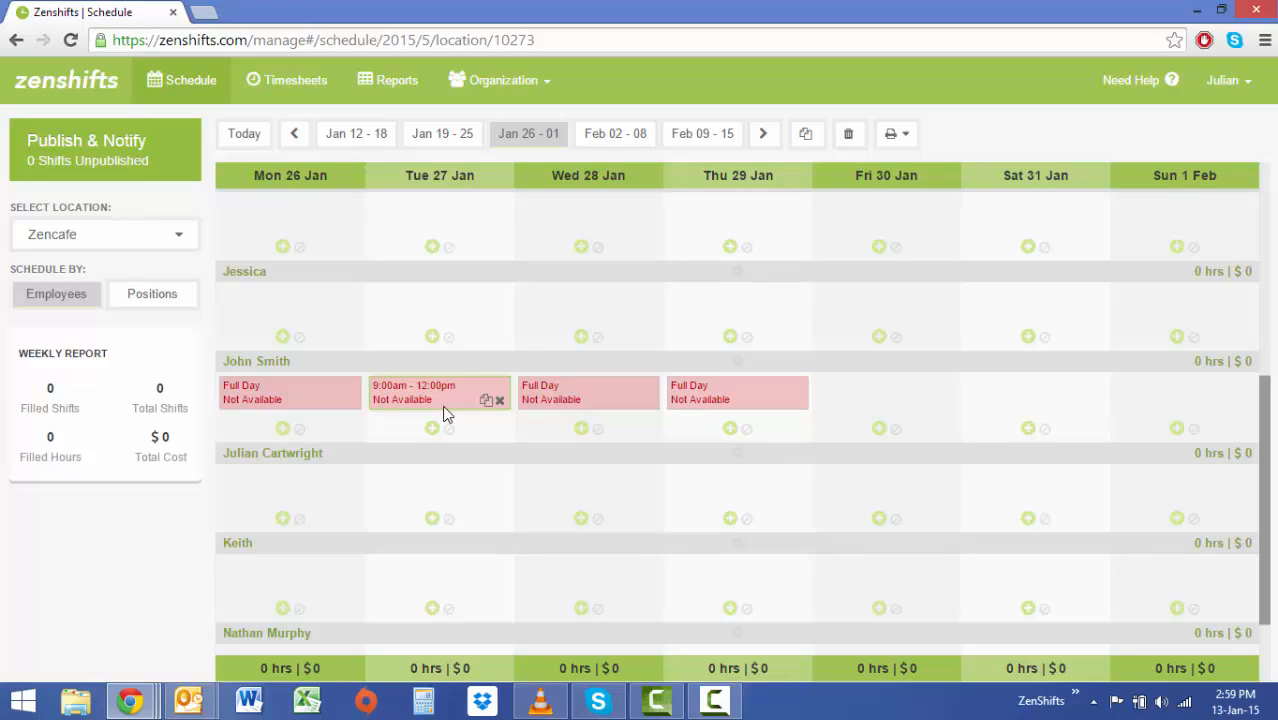
pyautogui.moveTo(695, 540)
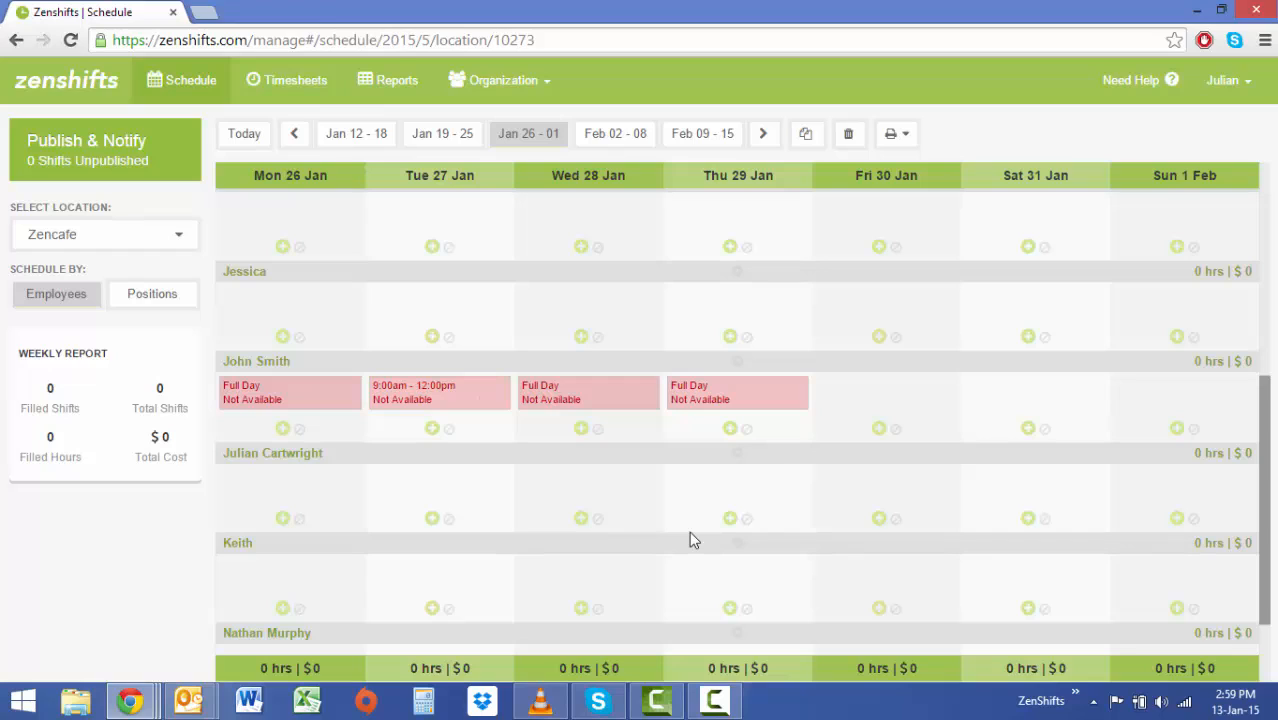